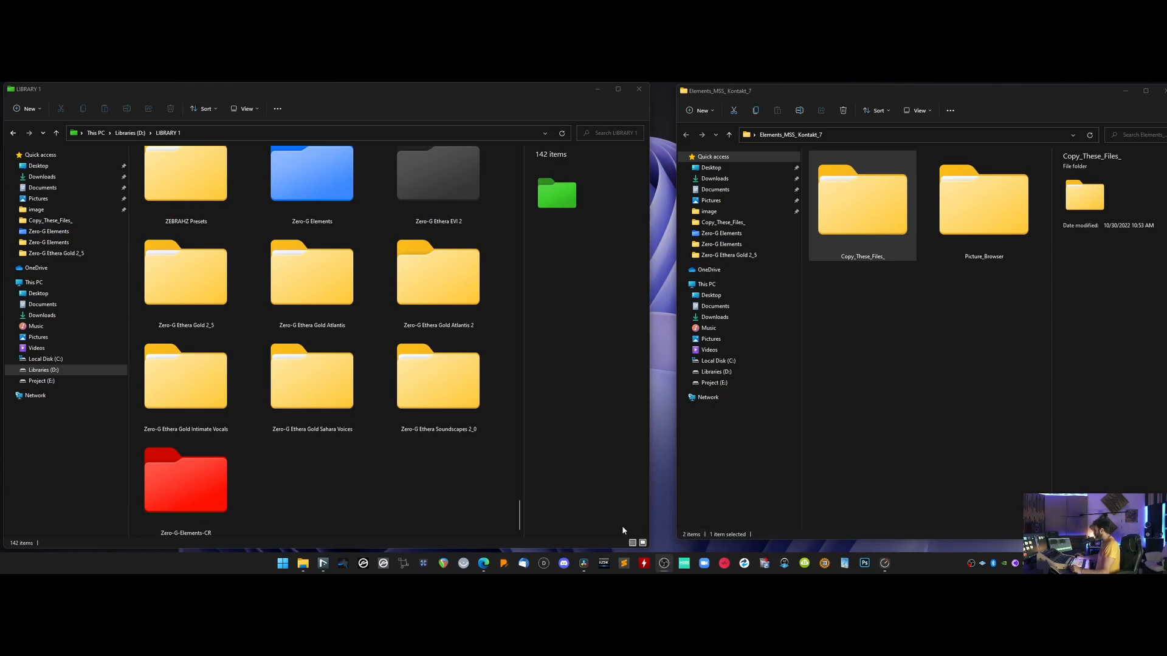
Step: Open the Copy_These_Files_ folder in the right-hand Explorer pane
{"action": "left_click", "coordinate": [438, 376]}
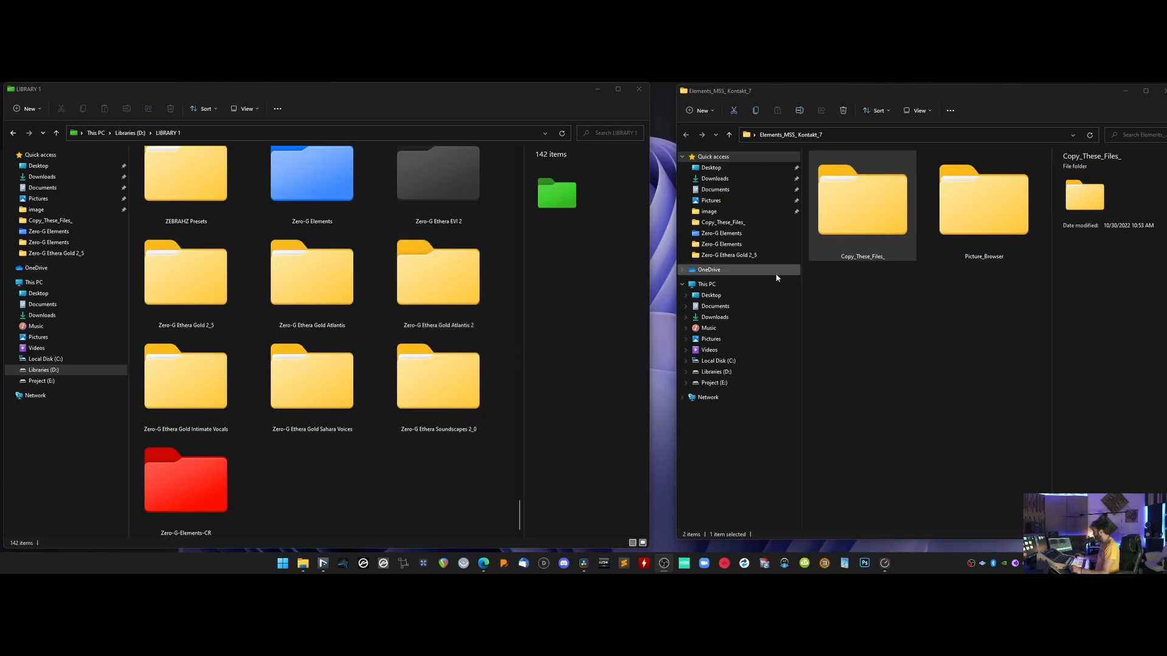
{"action": "left_click", "coordinate": [437, 375]}
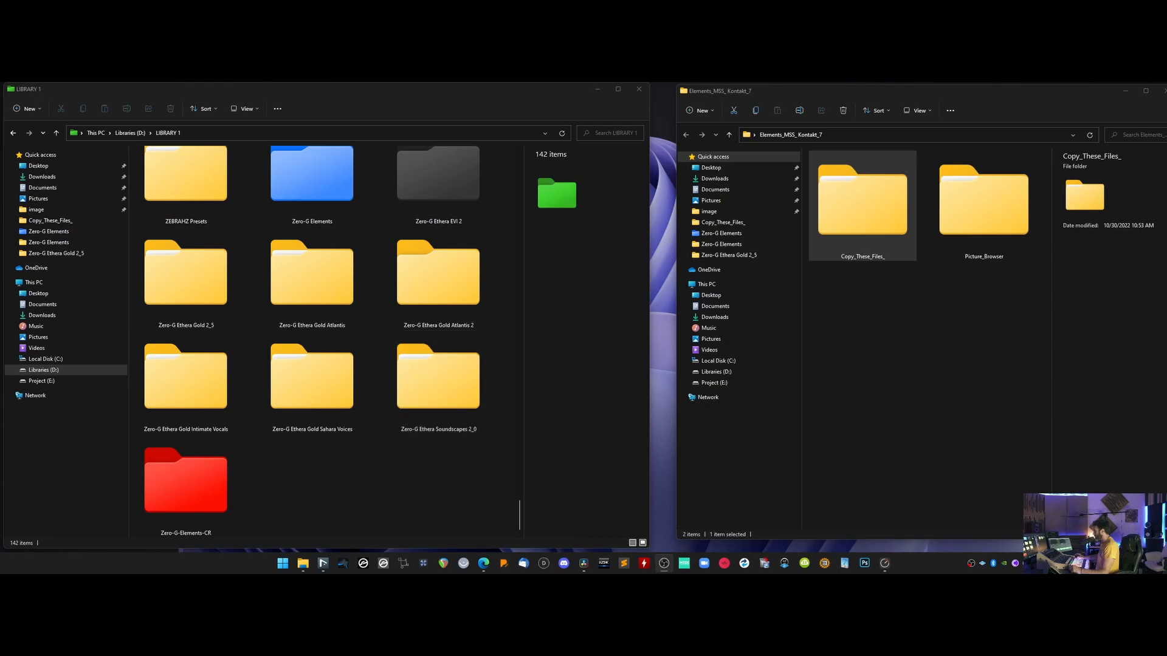
{"action": "mouse_move", "coordinate": [667, 324]}
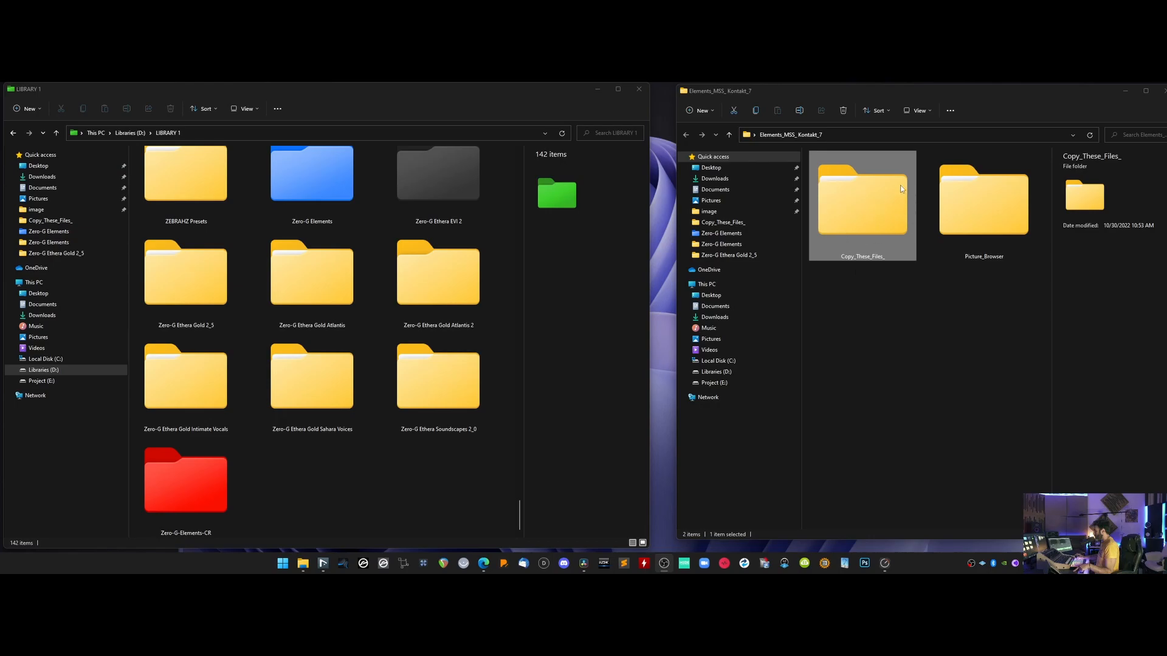
{"action": "double_click", "coordinate": [861, 204]}
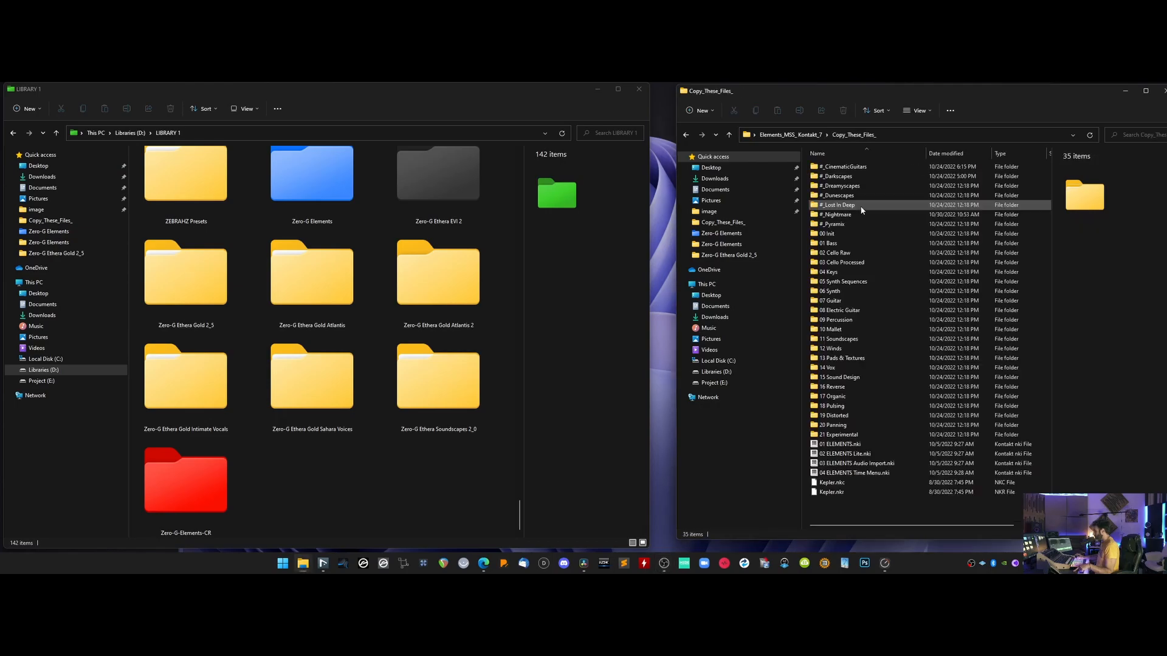
Step: Open the Zero-G Elements library folder and its snapshot presets installers folder on the left
{"action": "left_click", "coordinate": [311, 173]}
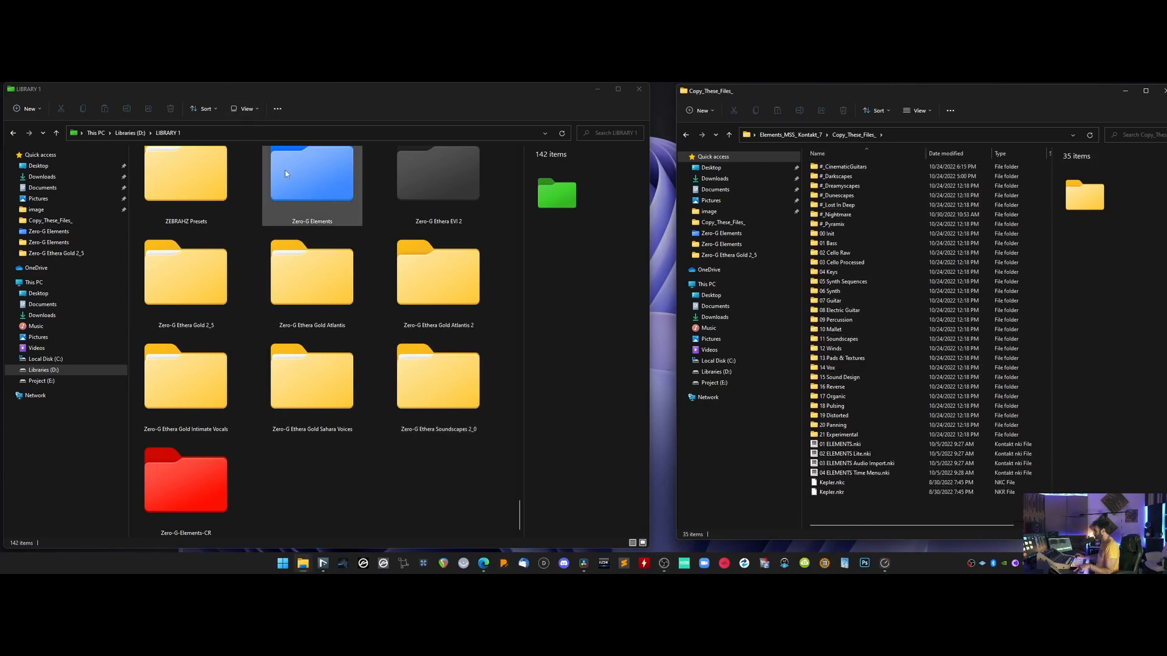
{"action": "double_click", "coordinate": [311, 173]}
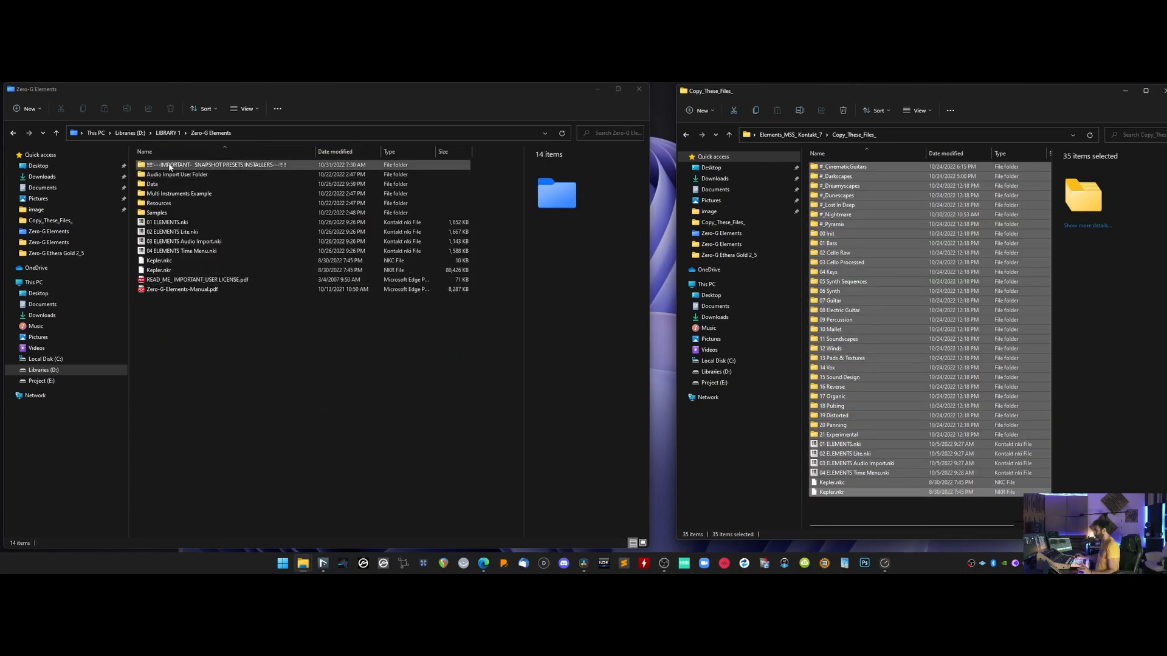
{"action": "left_click", "coordinate": [223, 165]}
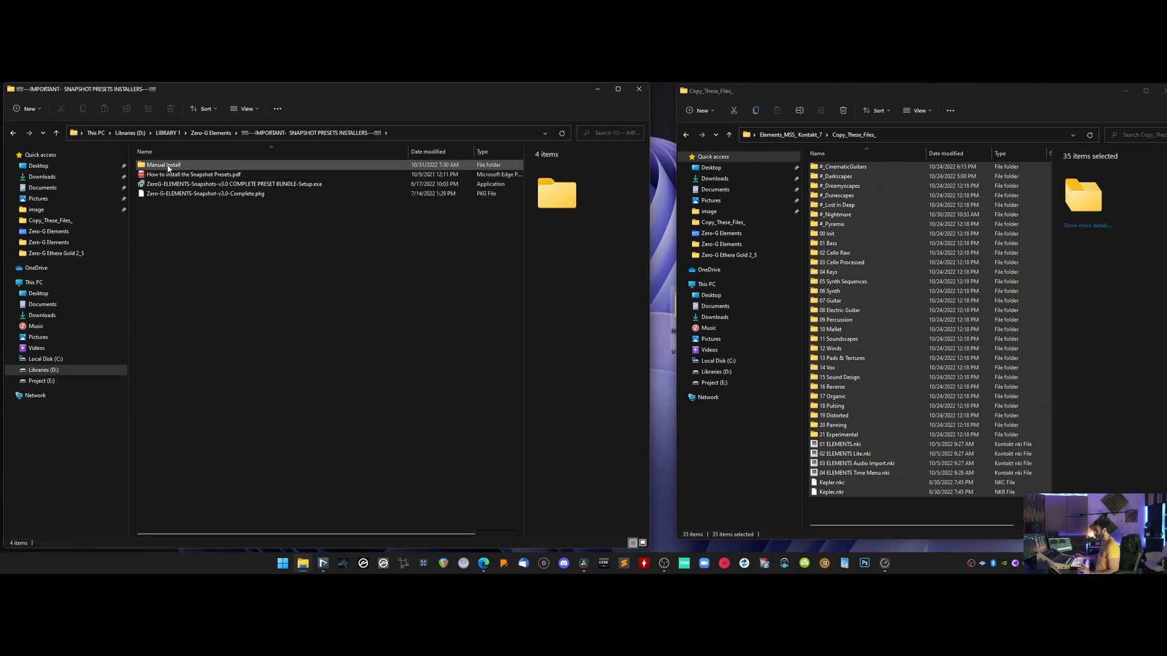
Step: Delete the snapshot presets installers folder from the Zero-G Elements folder
{"action": "double_click", "coordinate": [162, 165]}
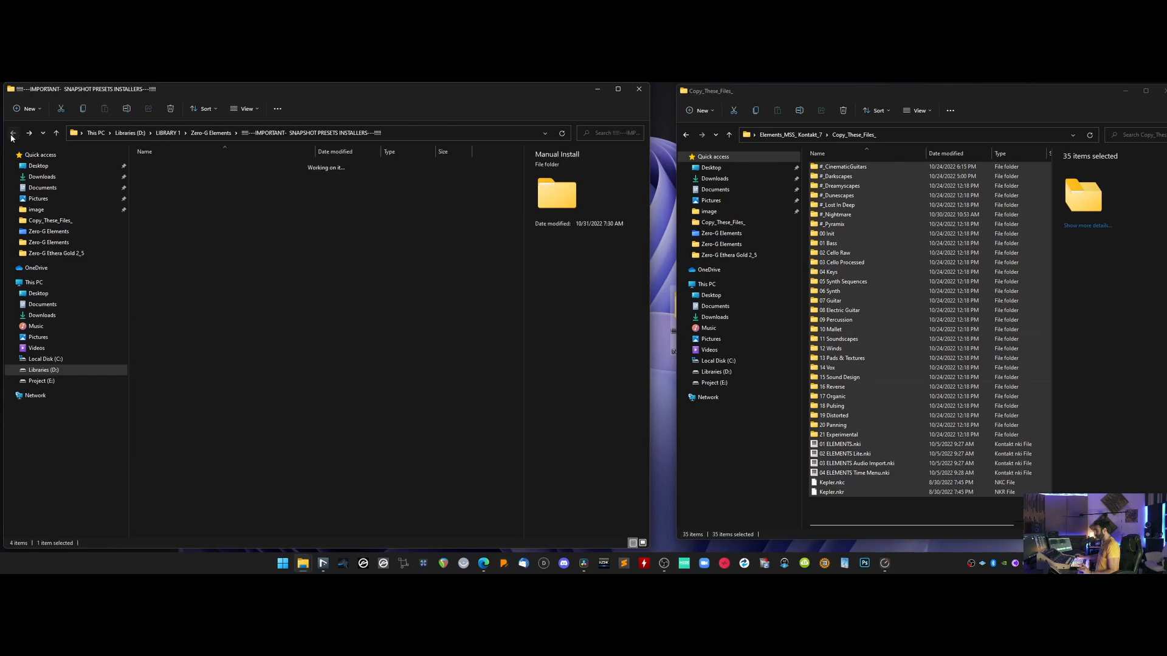
{"action": "right_click", "coordinate": [179, 165]}
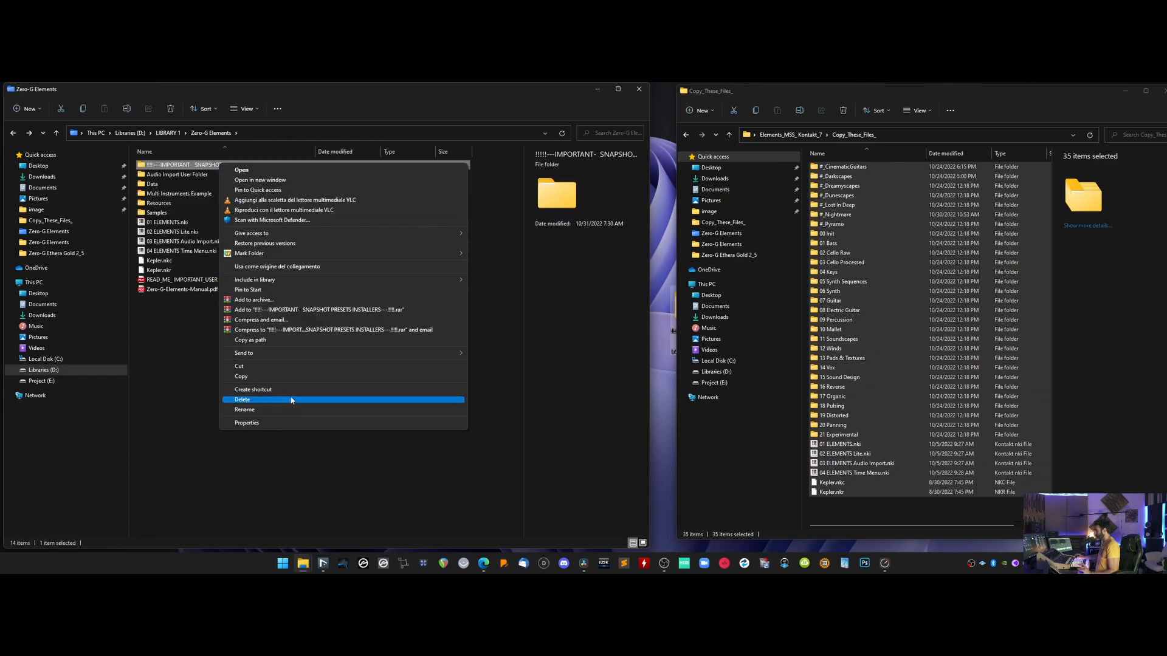
{"action": "left_click", "coordinate": [241, 400]}
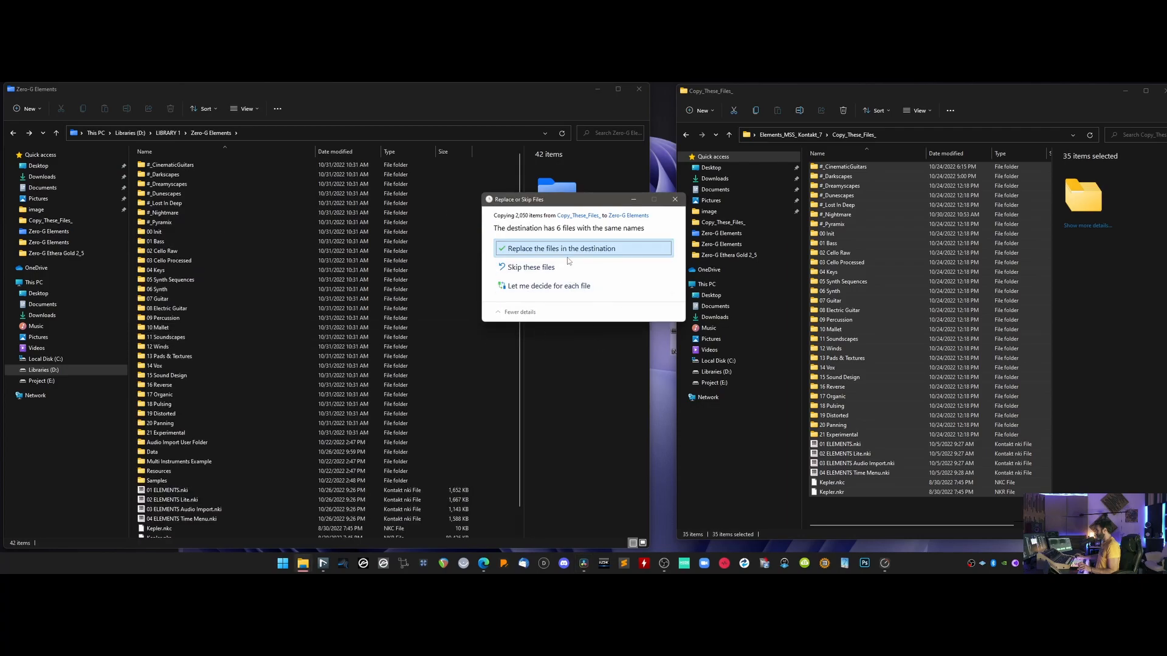
Step: Replace the six same-named files when pasting Copy_These_Files_ contents into Zero-G Elements
{"action": "left_click", "coordinate": [558, 248]}
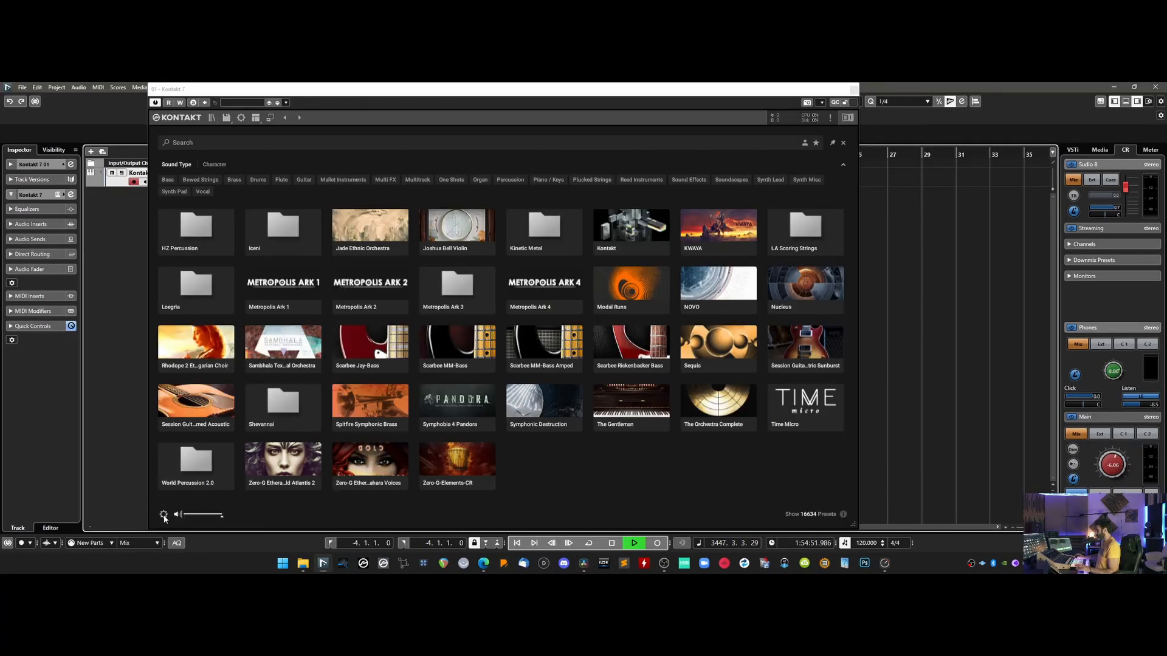
Step: Add the Zero-G Elements folder as a library via Kontakt's Import Content settings
{"action": "left_click", "coordinate": [163, 515]}
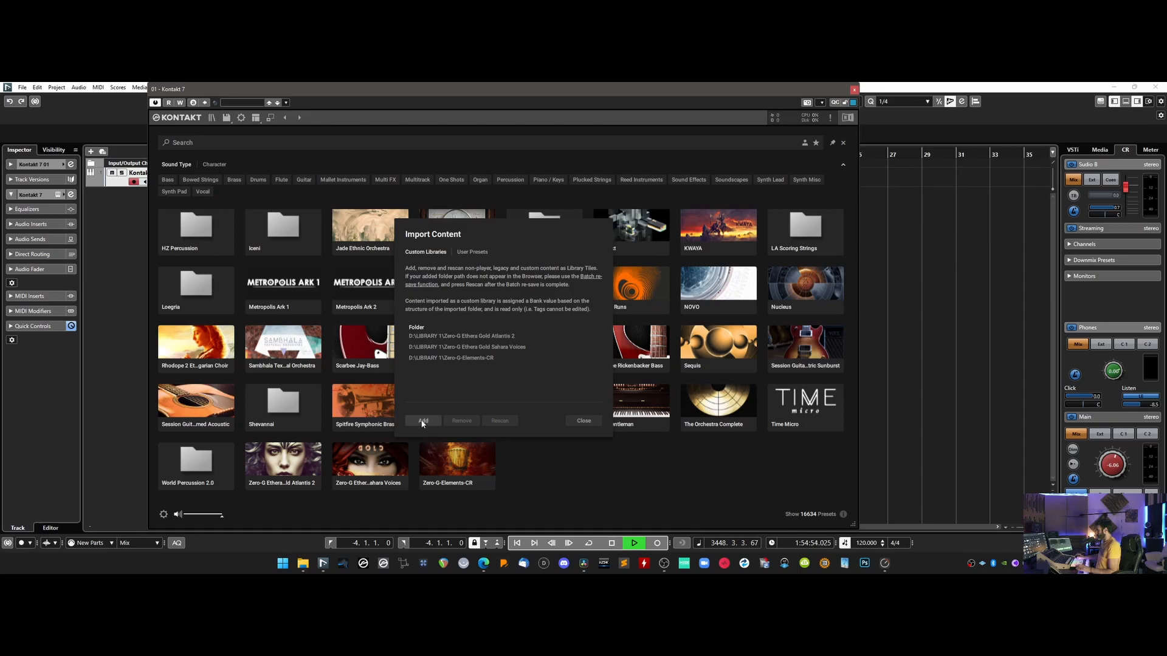
{"action": "left_click", "coordinate": [423, 421]}
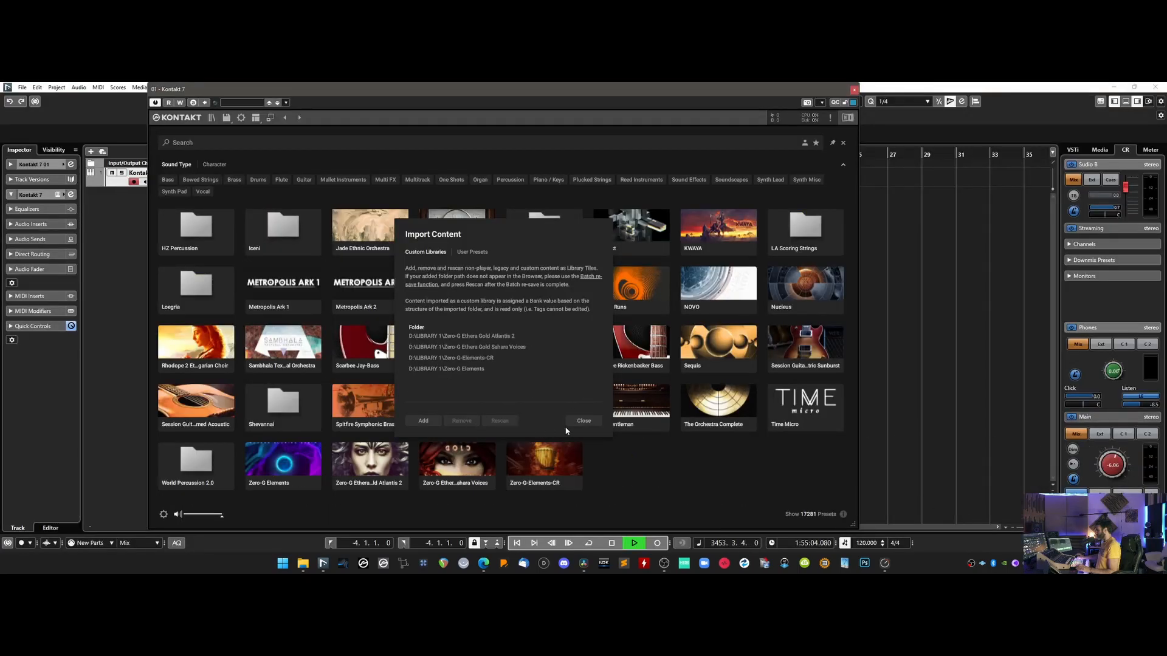
{"action": "left_click", "coordinate": [583, 420]}
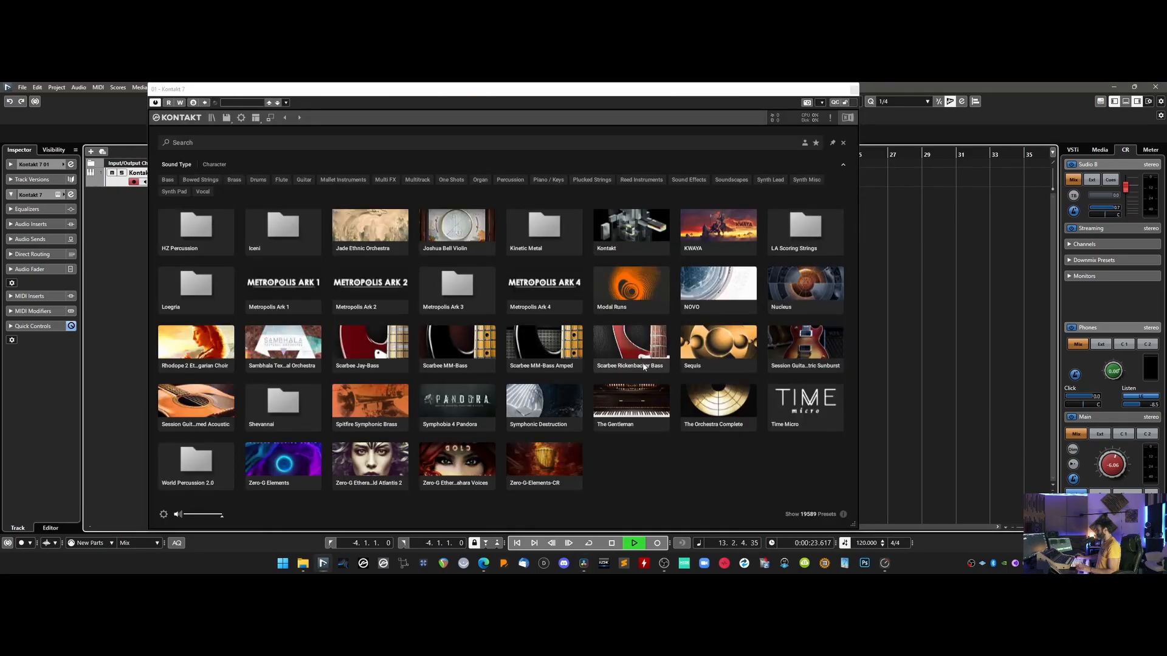
Step: Search the browser for 'zero-g' and show the Zero-G Elements bank list
{"action": "type", "text": "zero-g"}
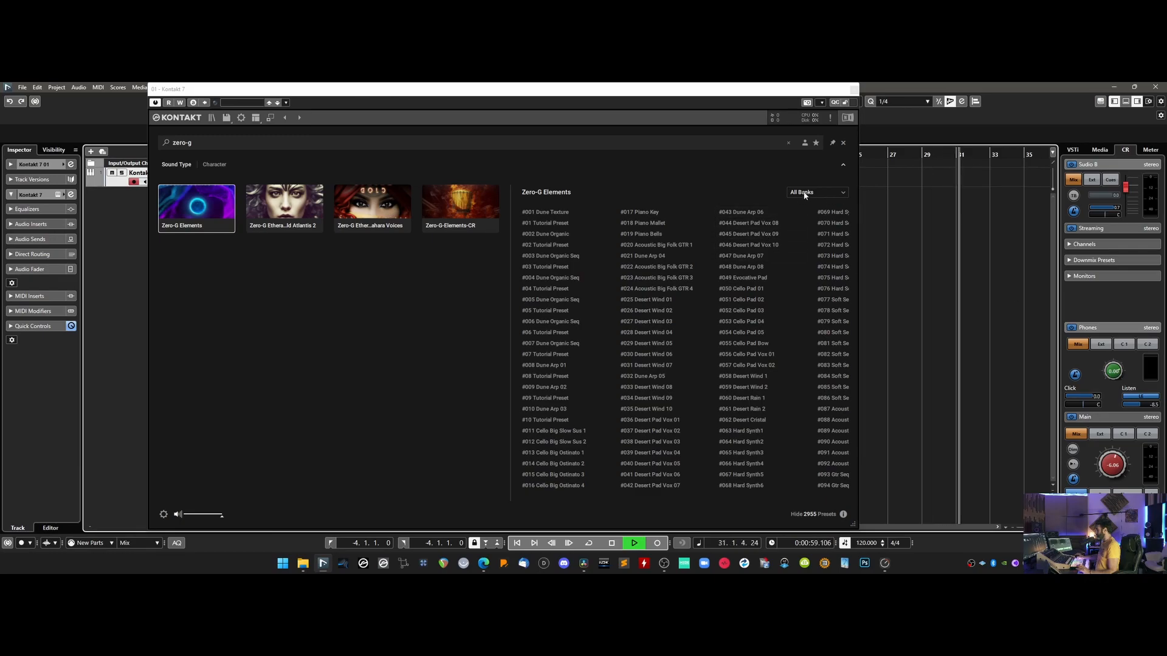
{"action": "left_click", "coordinate": [815, 192]}
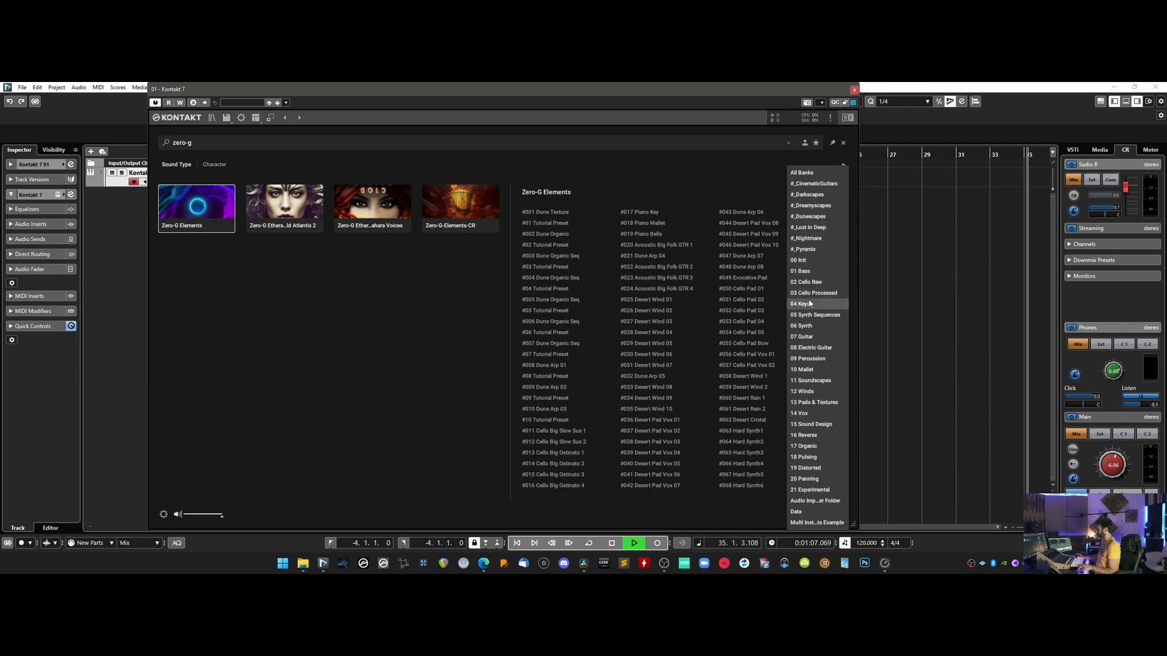
{"action": "mouse_move", "coordinate": [802, 260]}
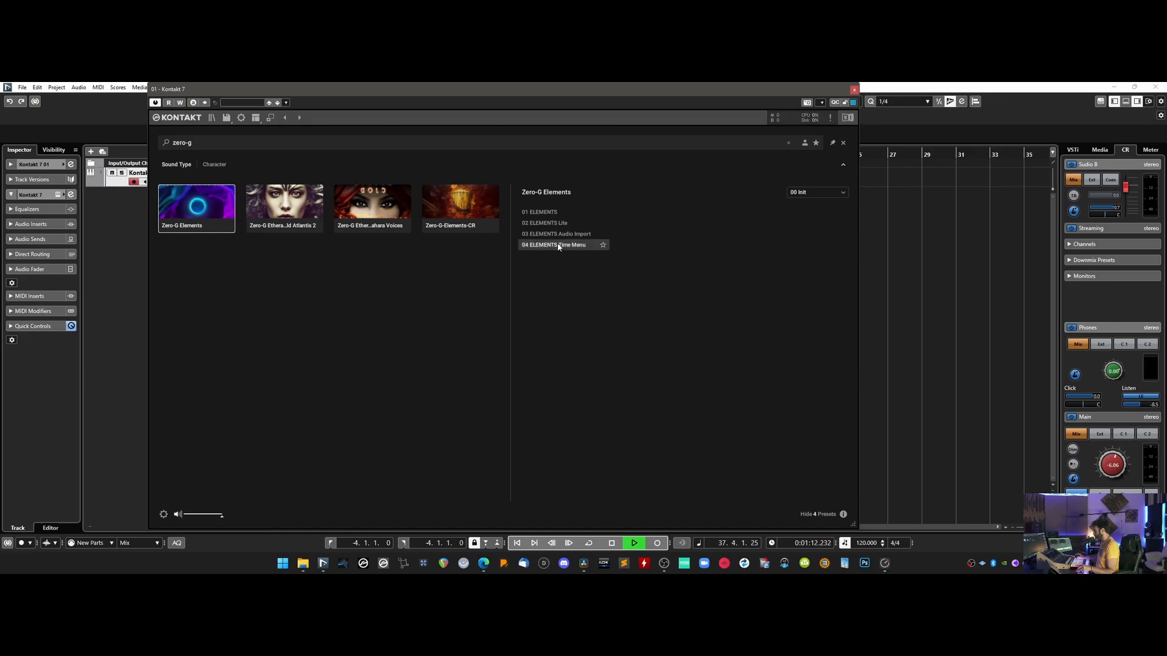
Step: Load the 04 ELEMENTS Time Menu preset from the 00 Init bank
{"action": "double_click", "coordinate": [554, 245]}
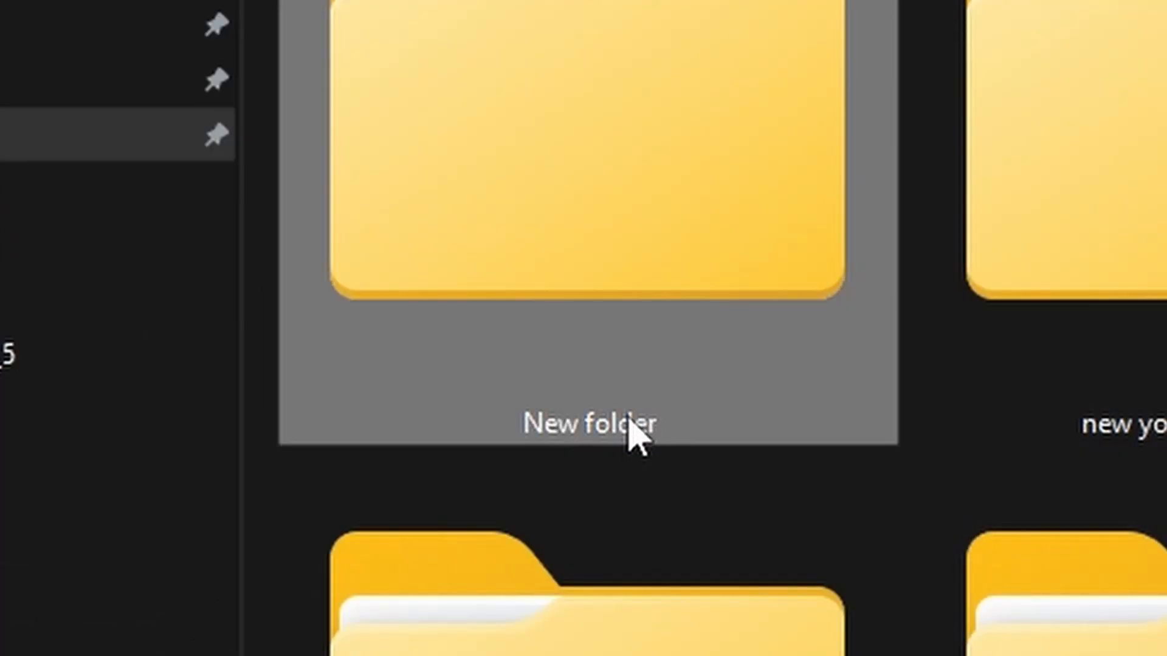
Step: Rename the new folder to 'Zero-G Elements'
{"action": "type", "text": "Zen"}
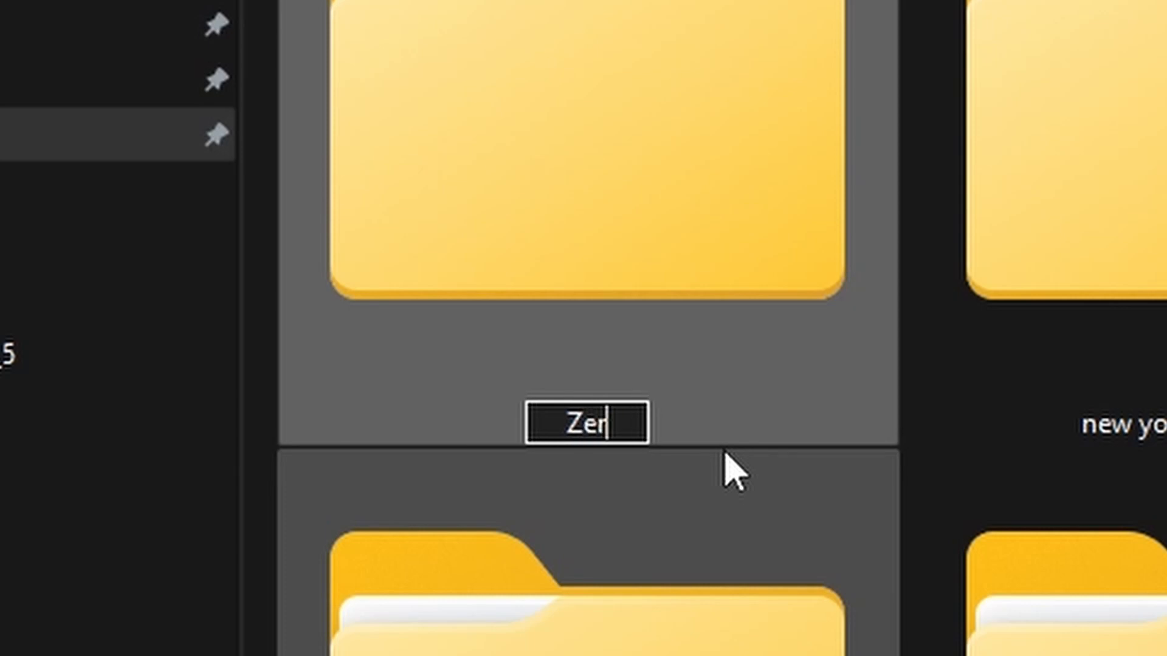
{"action": "type", "text": "o-G"}
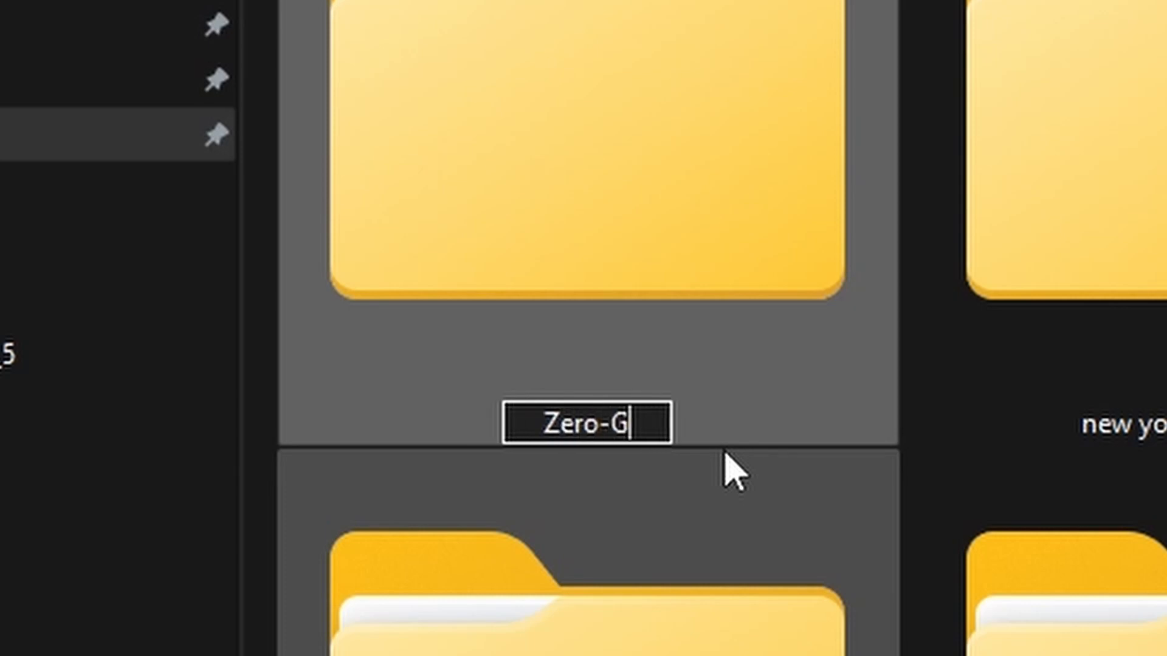
{"action": "type", "text": "E;e,"}
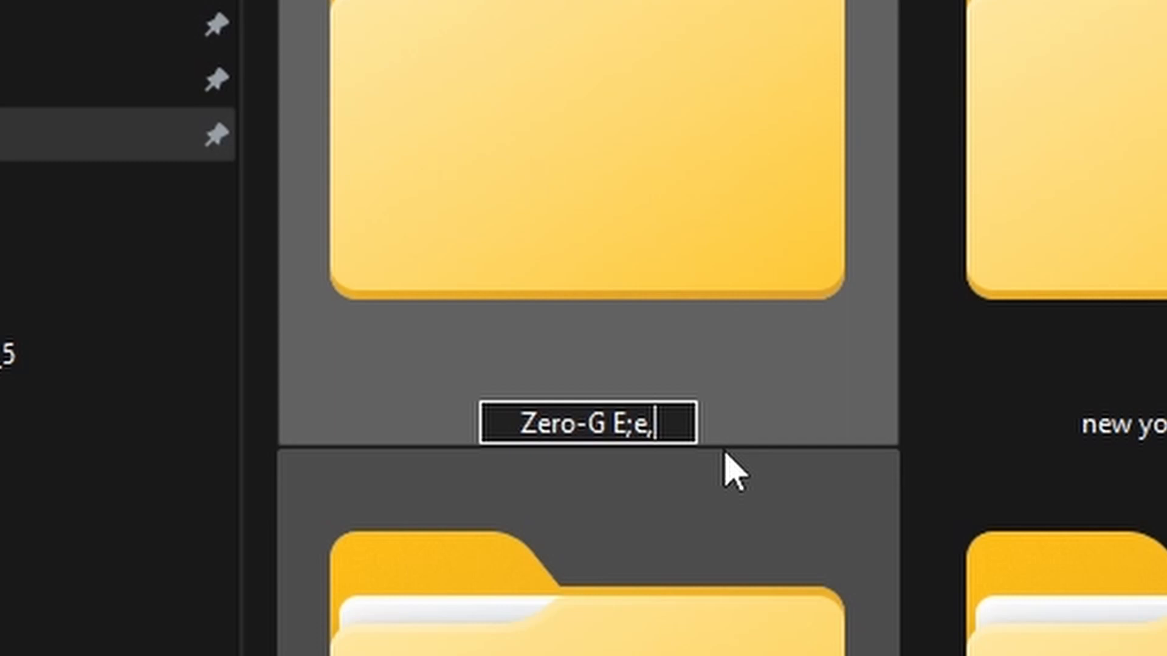
{"action": "type", "text": "Elemen"}
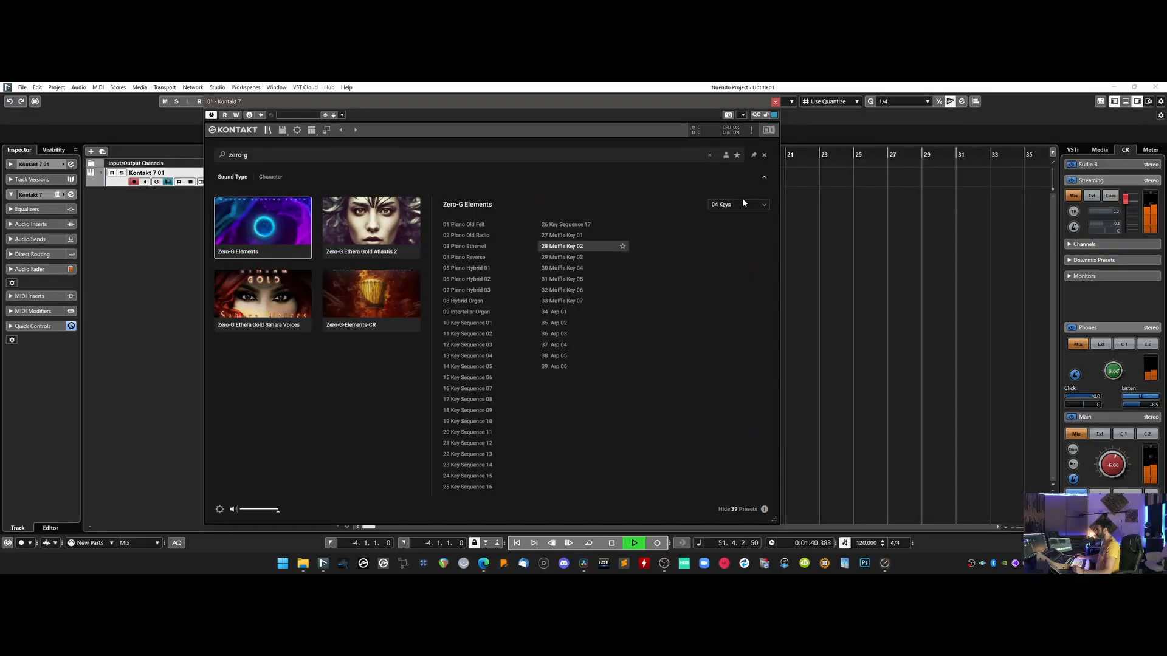
{"action": "mouse_move", "coordinate": [465, 224]}
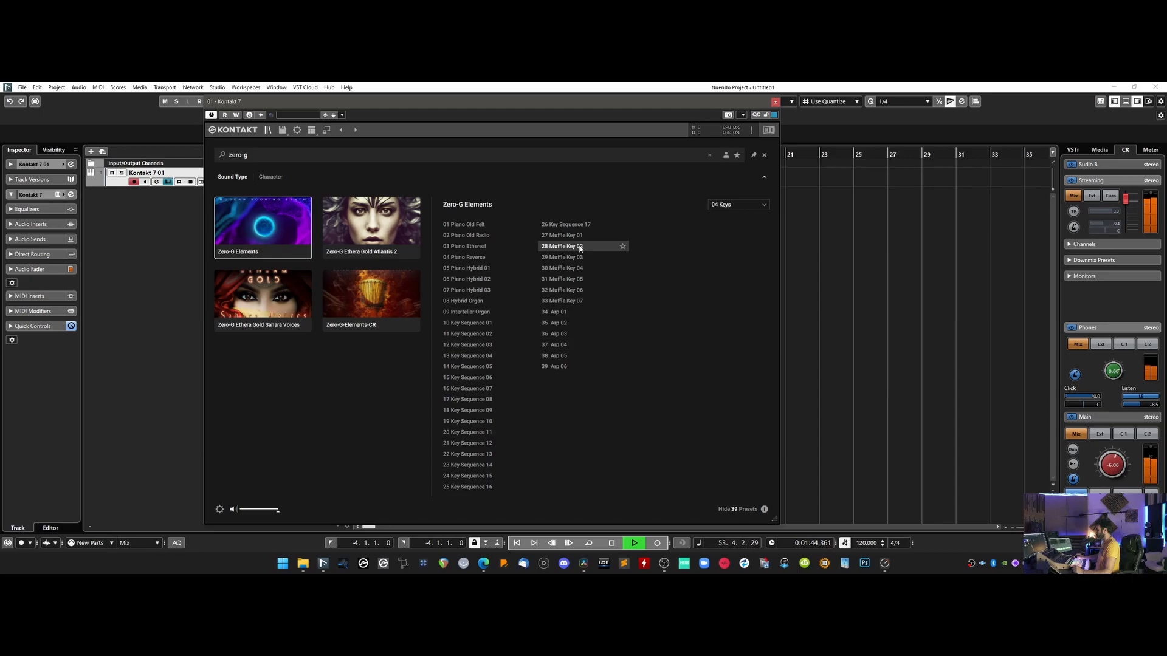
Step: Select the 28 Muffle Key 02 preset in the 04 Keys bank
{"action": "left_click", "coordinate": [562, 235]}
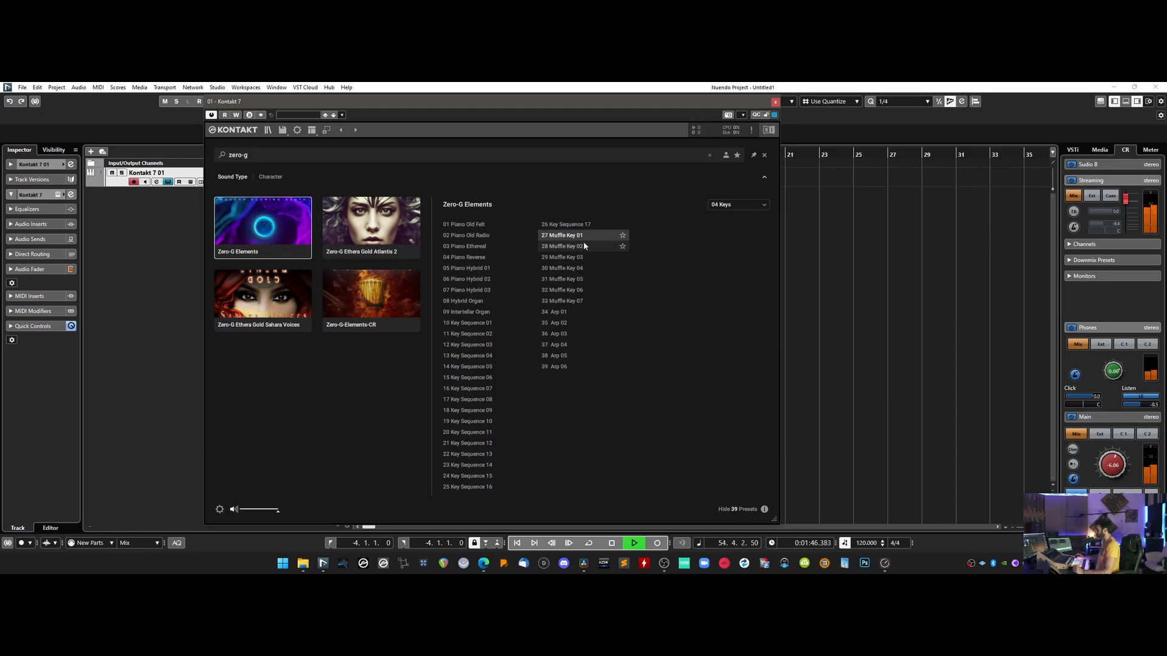